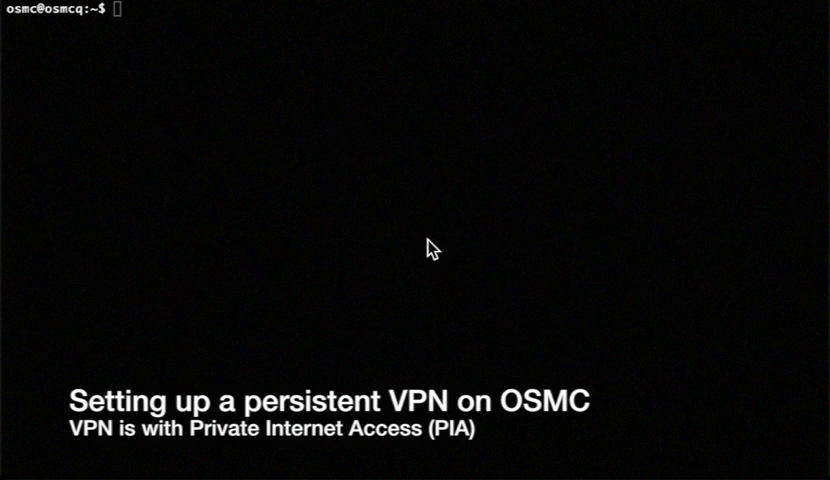
pyautogui.moveTo(288, 168)
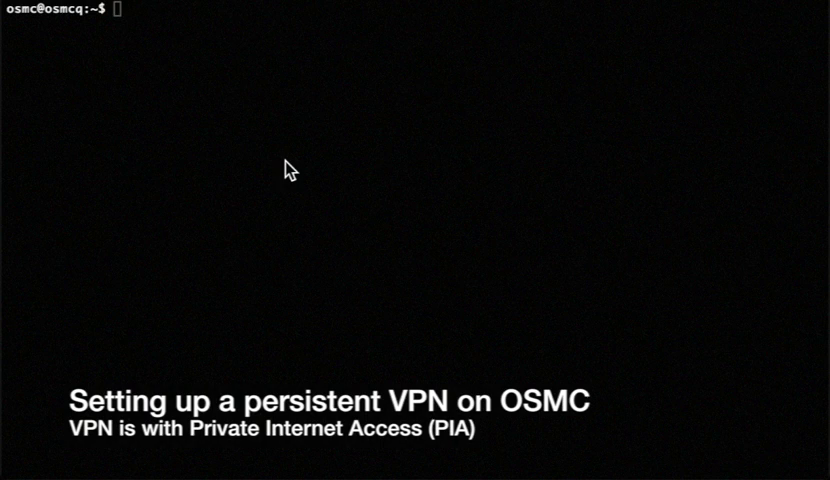
# Refresh the package lists with sudo apt-get update.
pyautogui.write('sudo apt-get update')
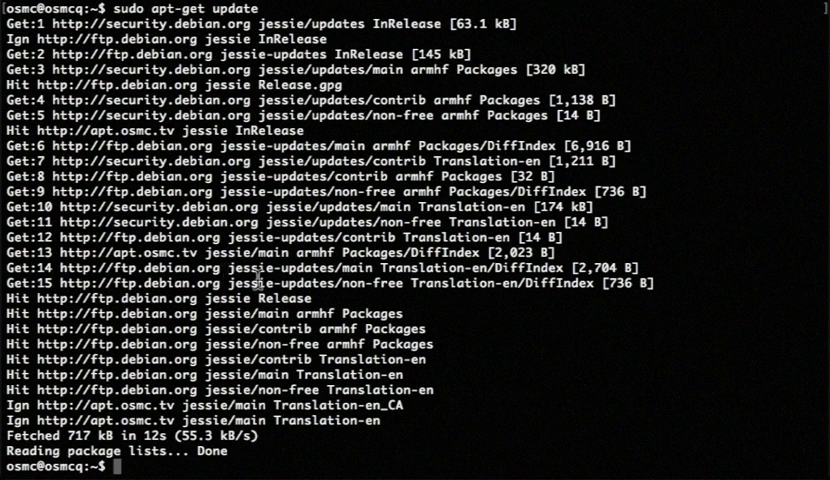
# Install the openvpn package with sudo apt-get install openvpn, answering Y to continue.
pyautogui.write('sudo')
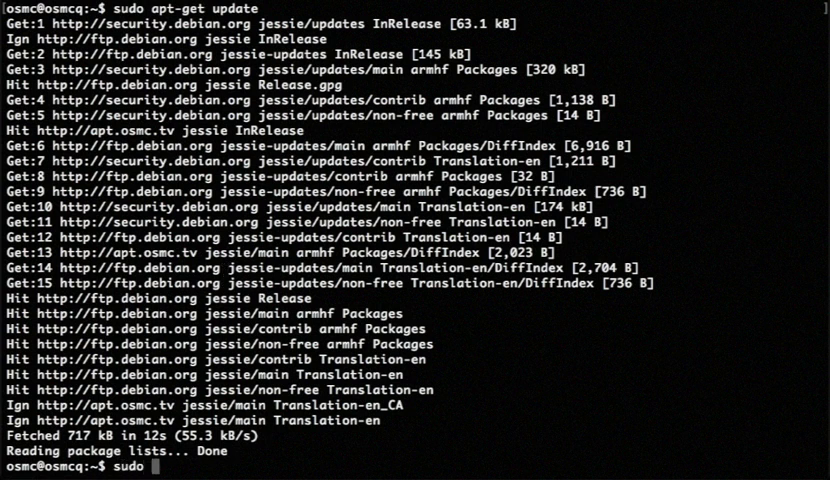
pyautogui.write('apt-get insa')
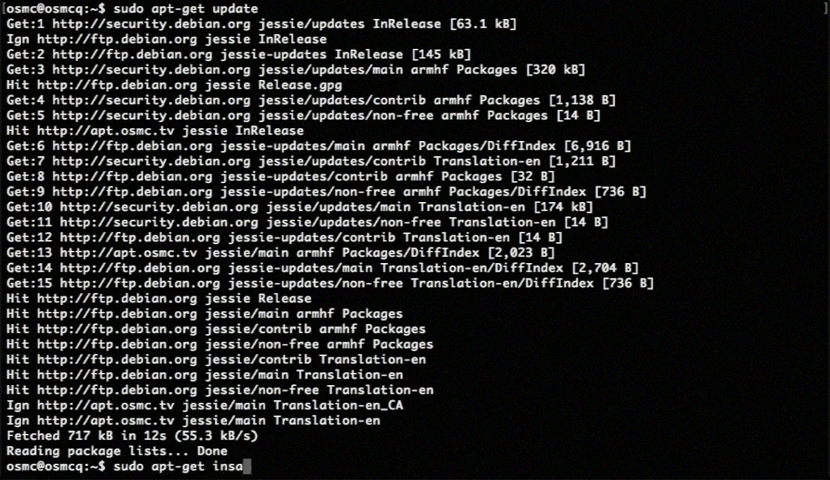
pyautogui.write('ll')
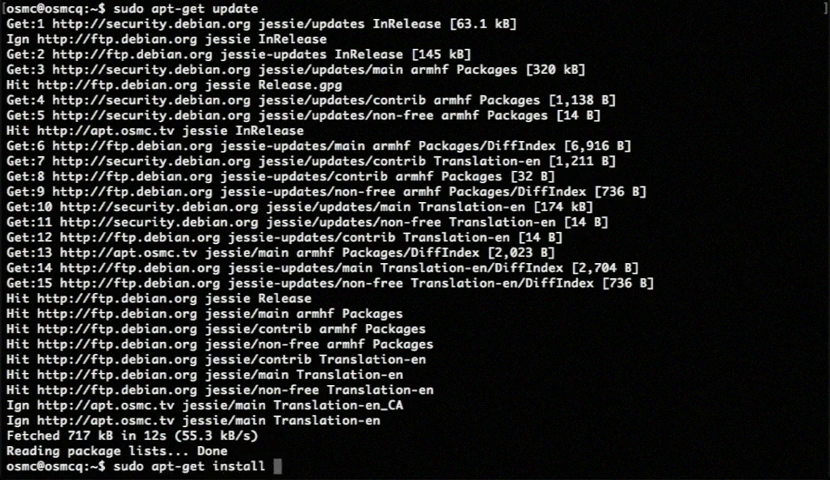
pyautogui.write('openv')
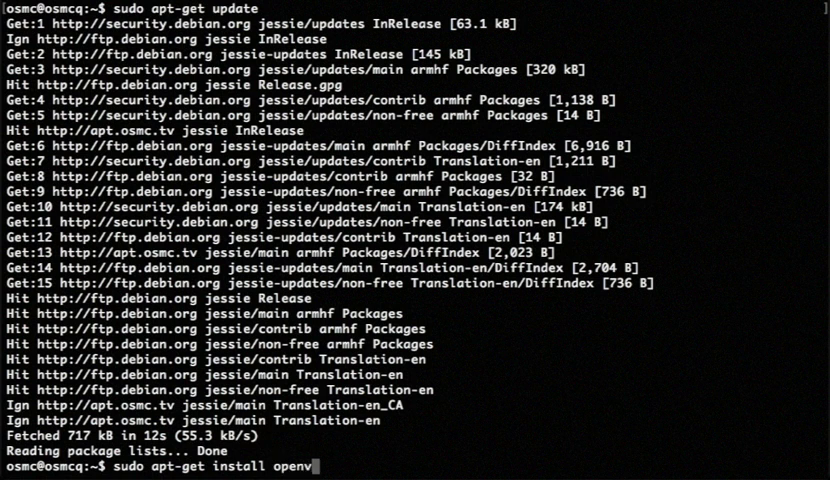
pyautogui.press('Return')
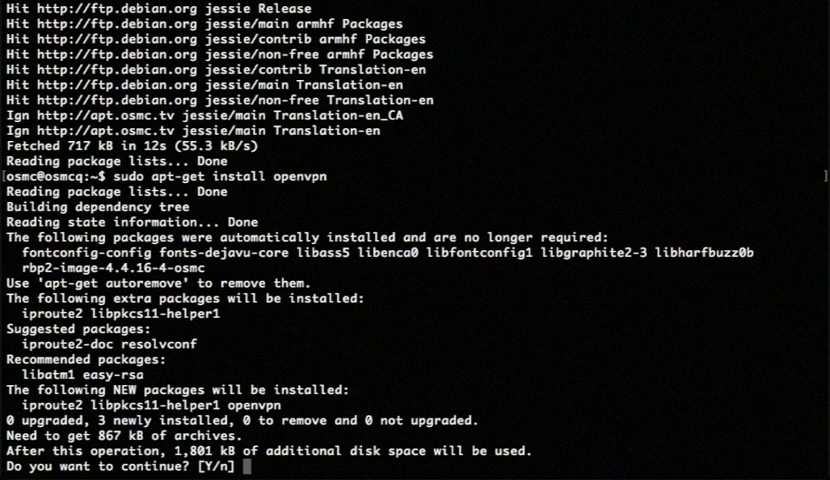
pyautogui.write('Y')
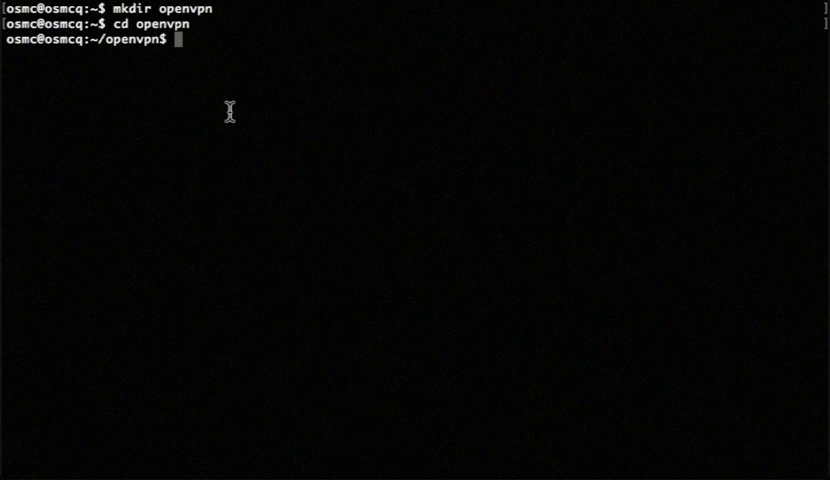
# Download openvpn.zip from privateinternetaccess.com/openvpn with wget.
pyautogui.write('wget https://www.privateinternetaccess.com/openvpn/openvpn.zip')
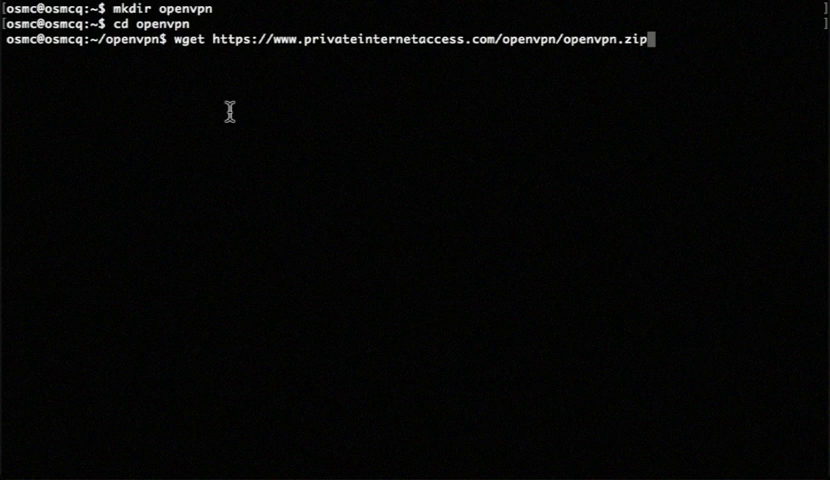
pyautogui.press('Return')
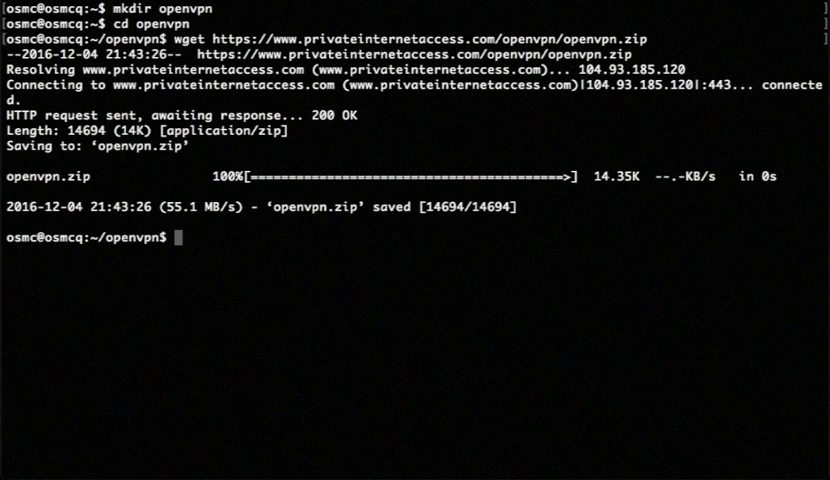
# After the failed upzip attempt, install the missing unzip utility with sudo apt-get.
pyautogui.write('upzip')
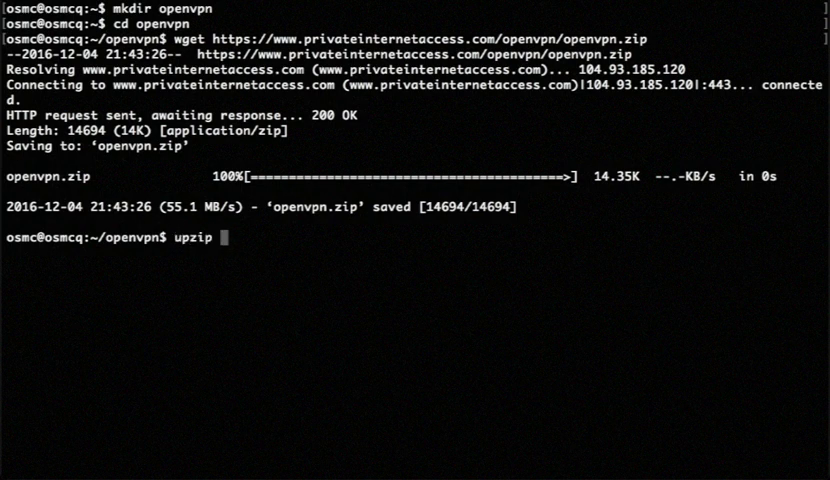
pyautogui.write('openvpn.zip')
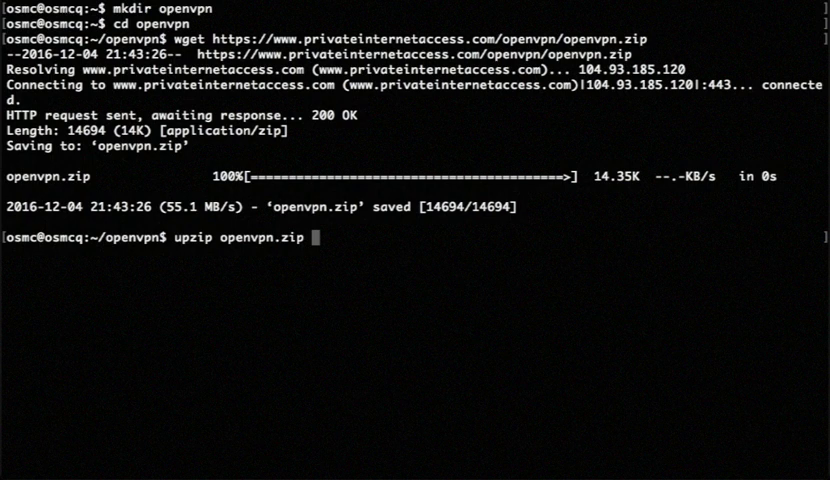
pyautogui.press('Return')
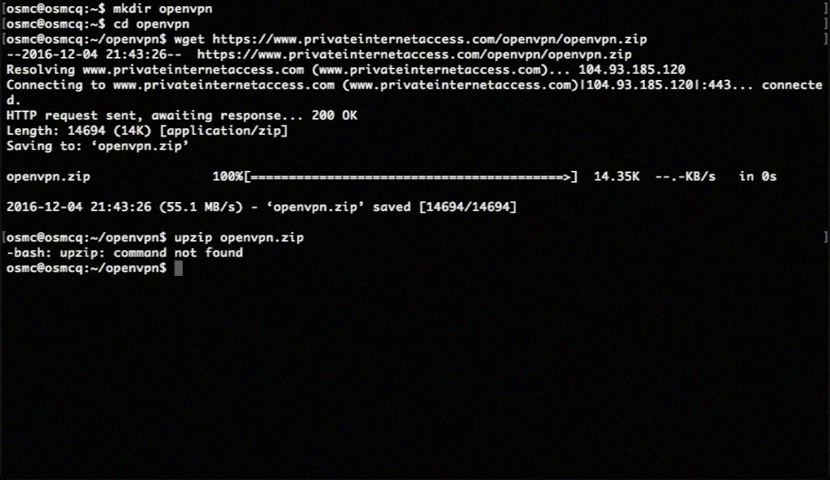
pyautogui.write('sudo apt-get')
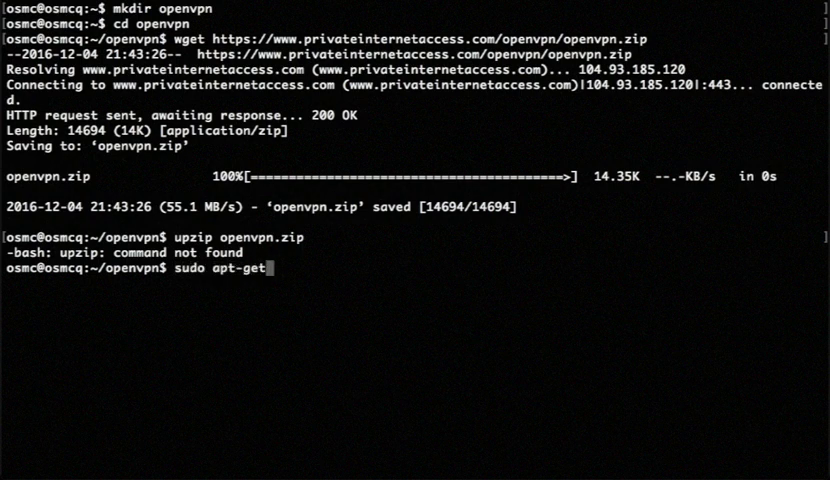
pyautogui.write('insa')
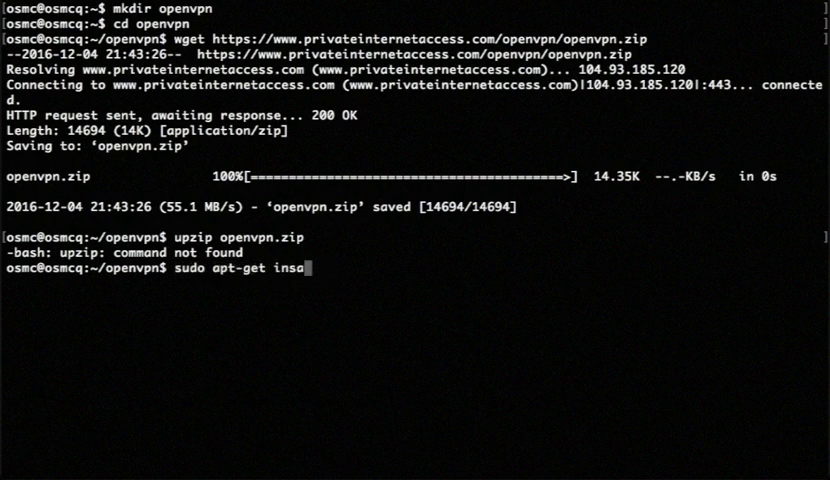
pyautogui.write('ll unz')
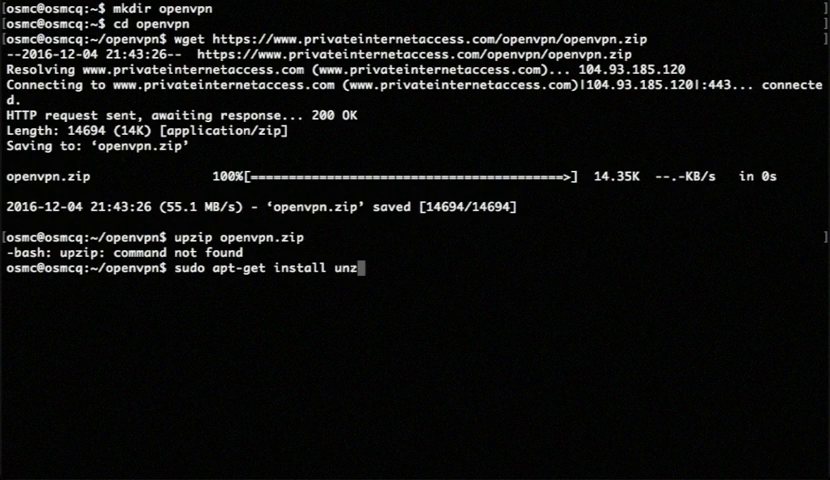
pyautogui.press('Return')
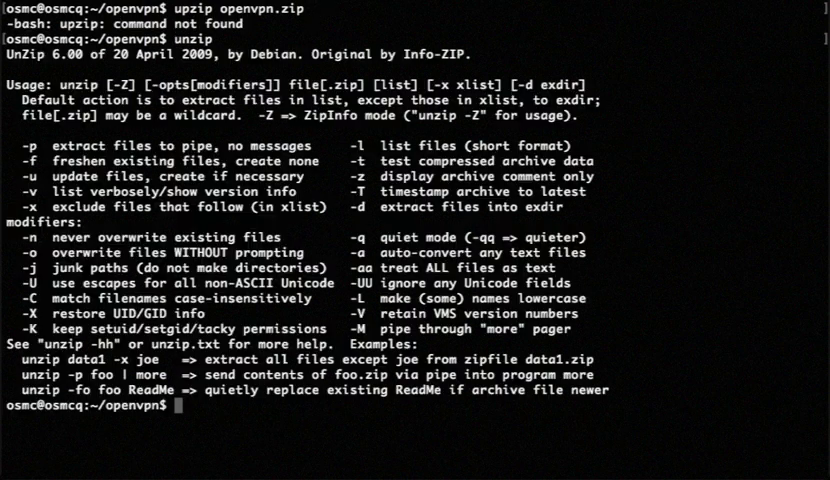
# Extract openvpn.zip into the region .ovpn profiles and certificate files.
pyautogui.write('un')
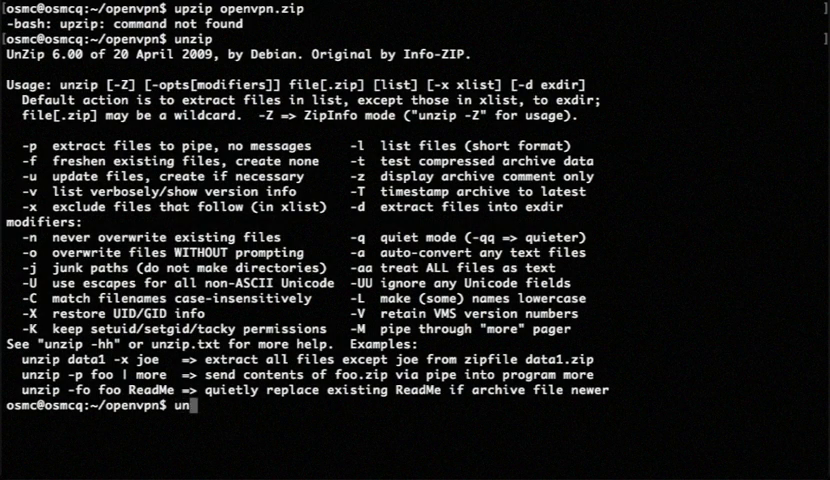
pyautogui.write('zip openvpn.zip')
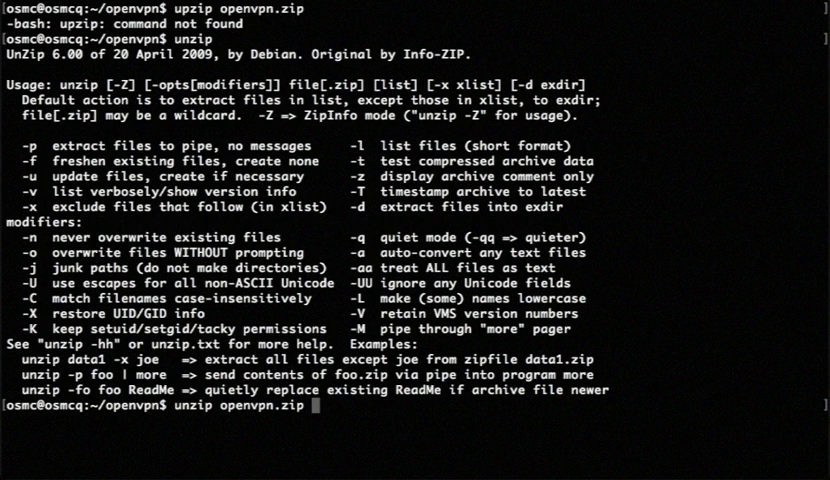
pyautogui.press('Return')
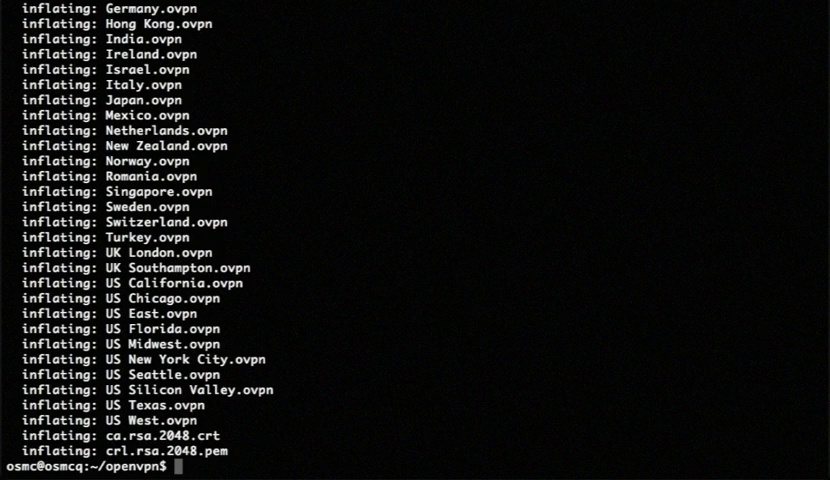
pyautogui.moveTo(252, 70)
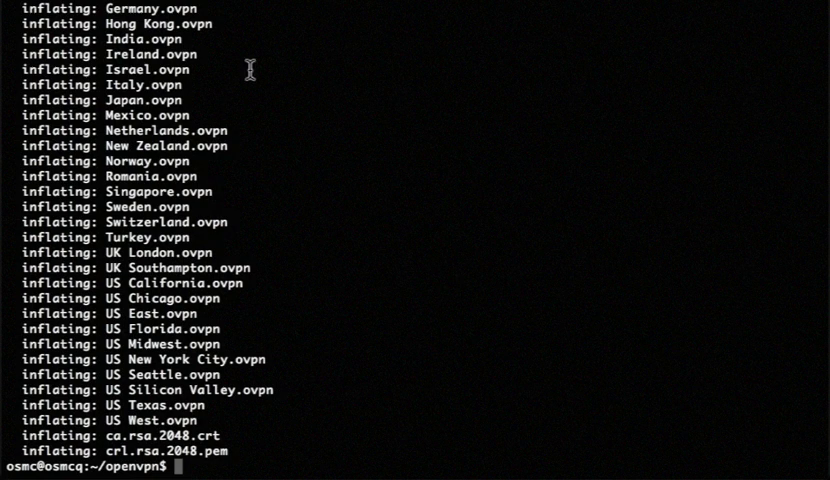
pyautogui.moveTo(176, 290)
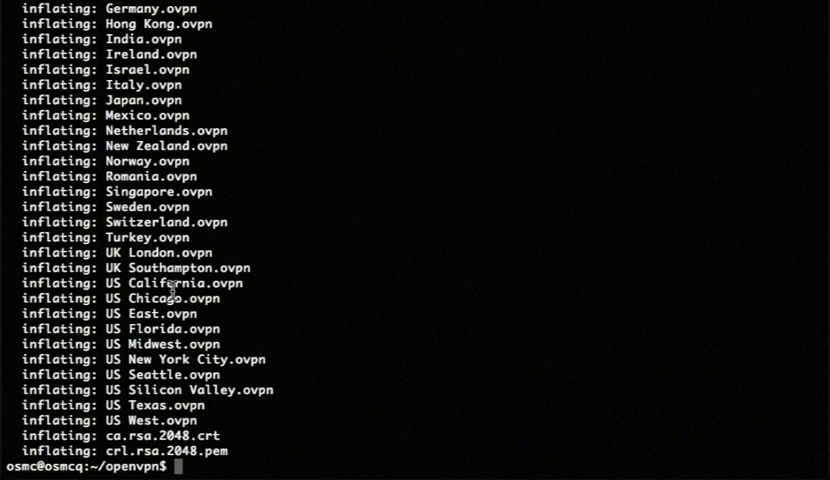
# Create pass.txt with sudo nano and enter the username and password lines.
pyautogui.write('sudo nano')
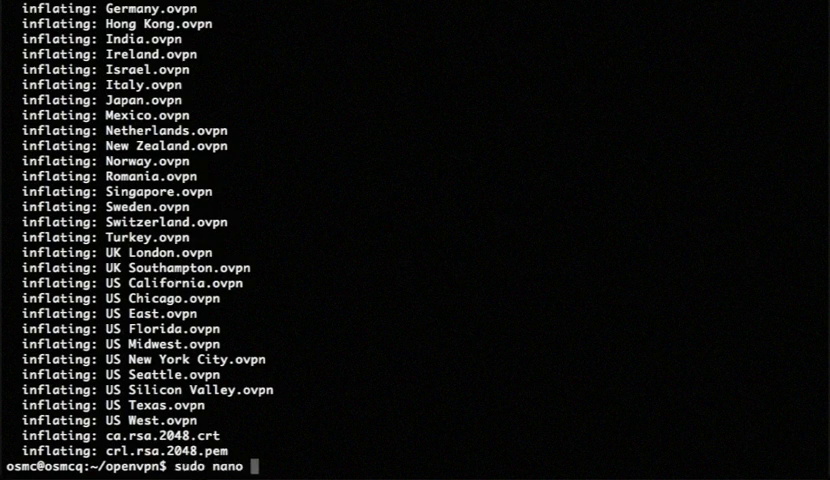
pyautogui.write('pass.t')
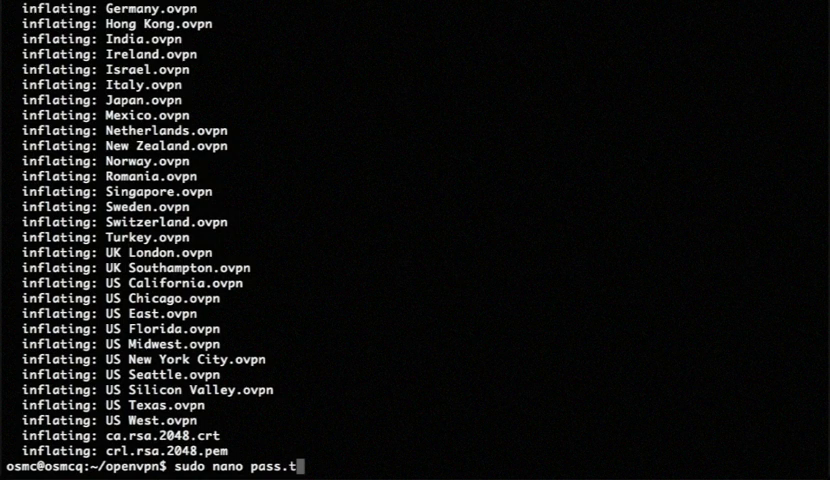
pyautogui.press('Return')
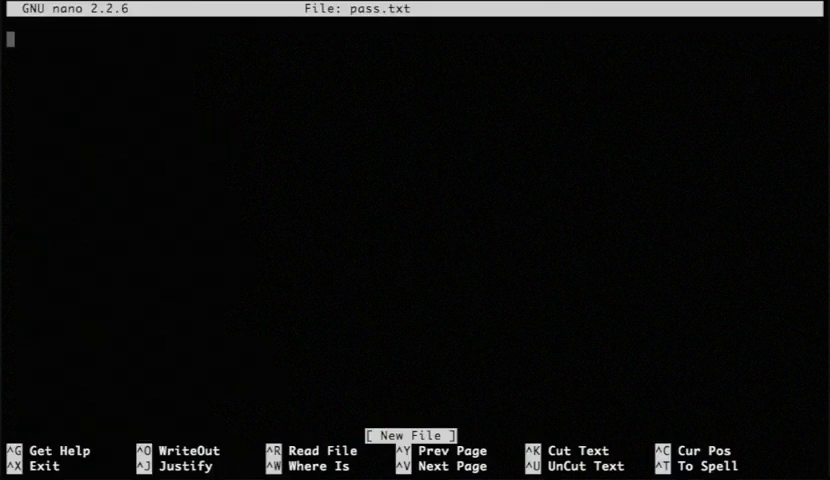
pyautogui.moveTo(126, 128)
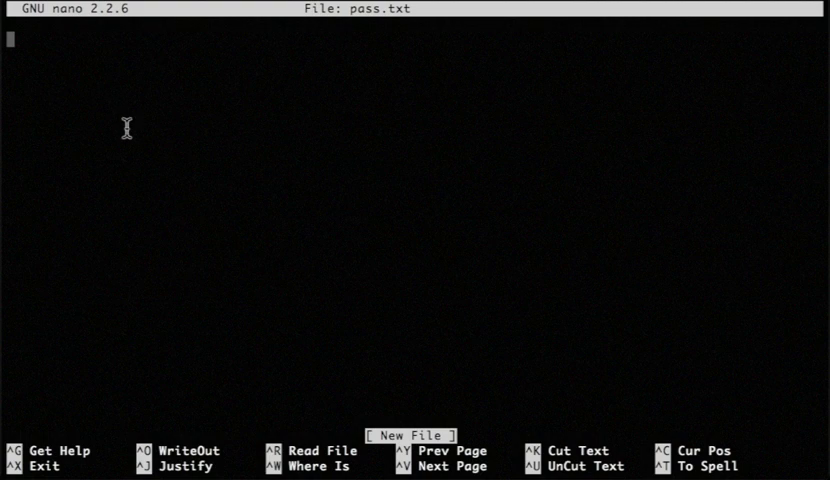
pyautogui.write('usernam')
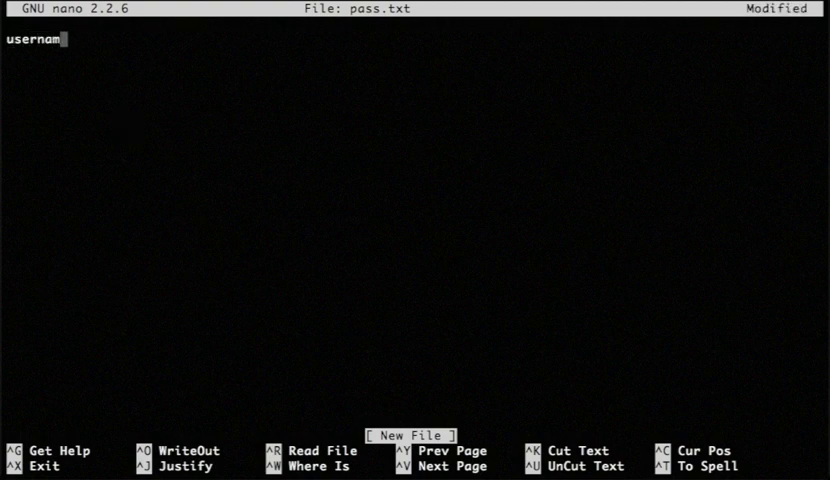
pyautogui.write('e')
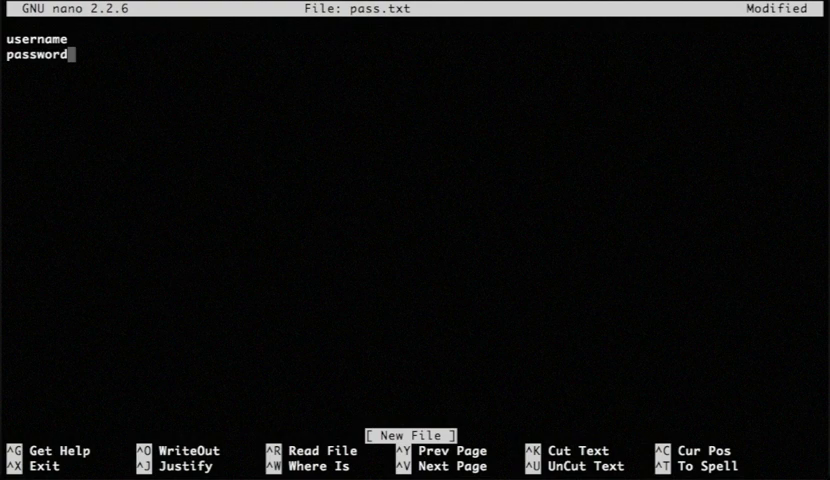
# Save pass.txt, then reopen it to confirm both lines and exit.
pyautogui.press('ctrl+x')
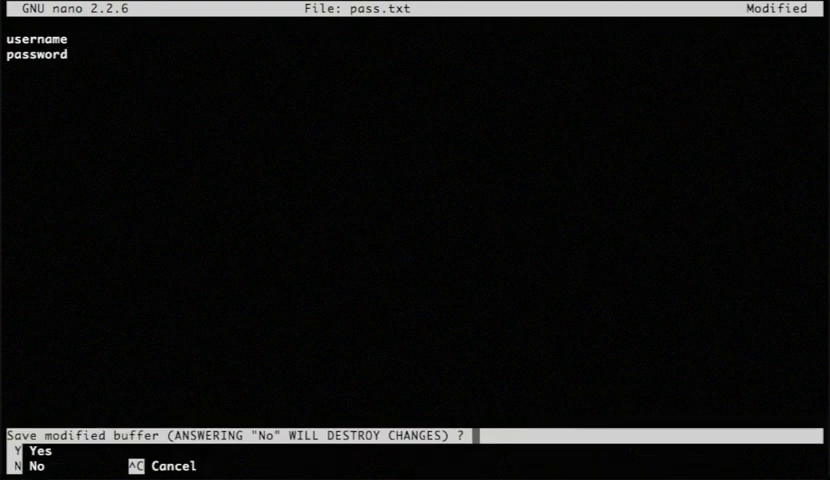
pyautogui.press('y')
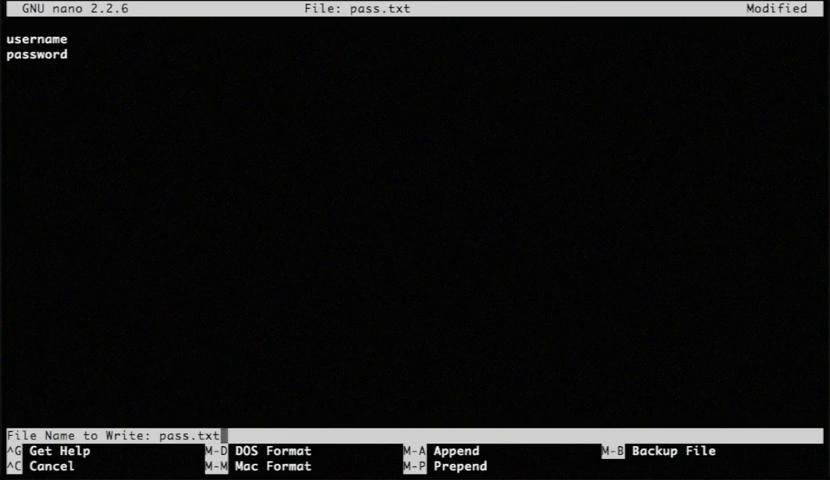
pyautogui.press('Enter')
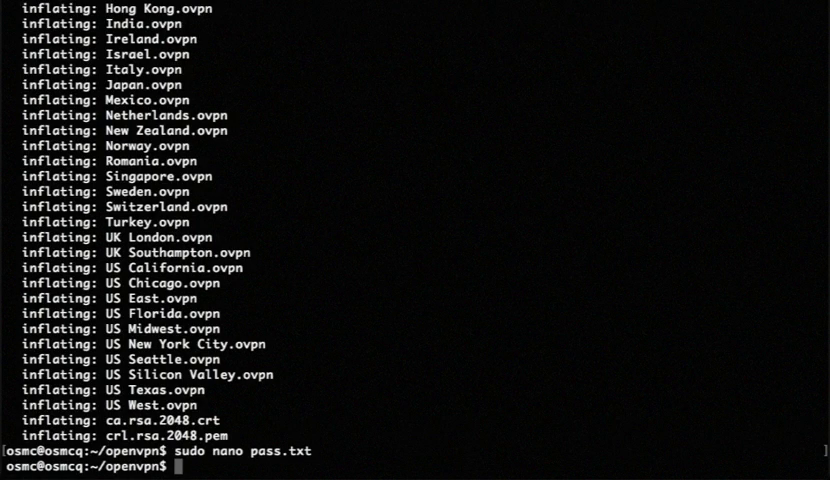
pyautogui.press('Return')
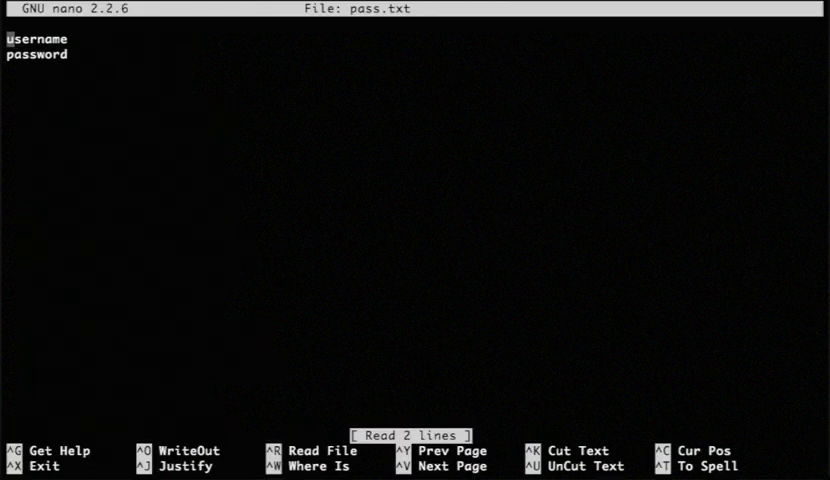
pyautogui.press('ctrl+x')
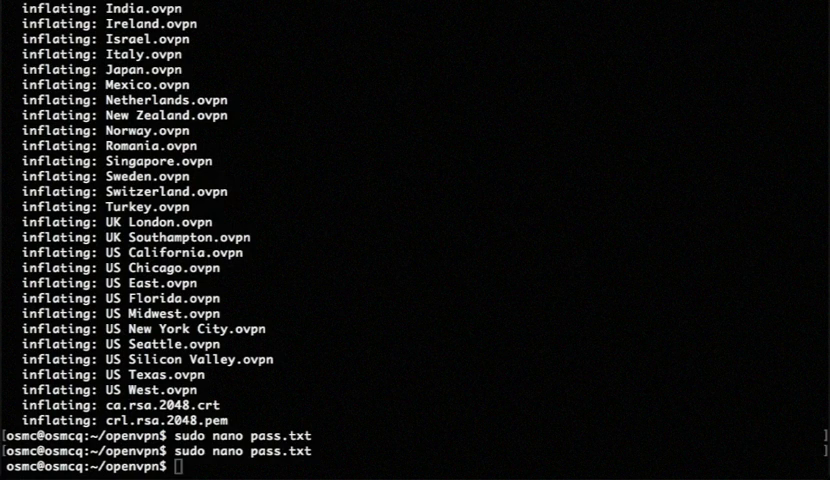
pyautogui.moveTo(44, 196)
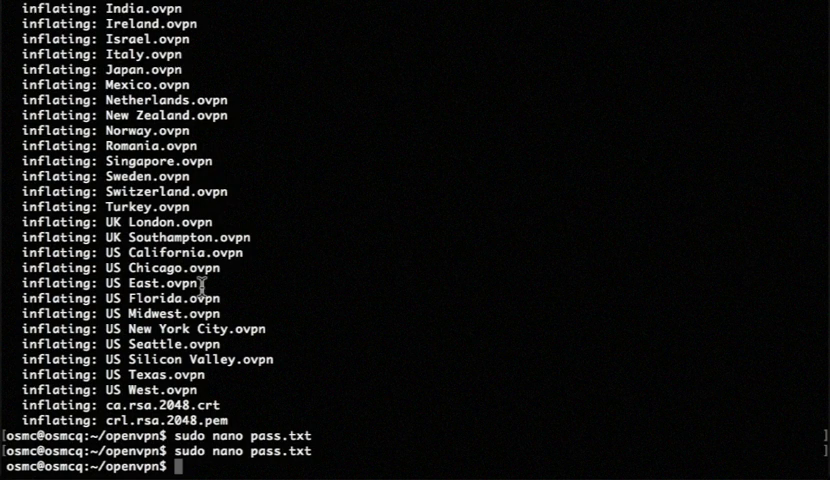
# Rename US East.ovpn to vpn.conf with mv.
pyautogui.write('mv')
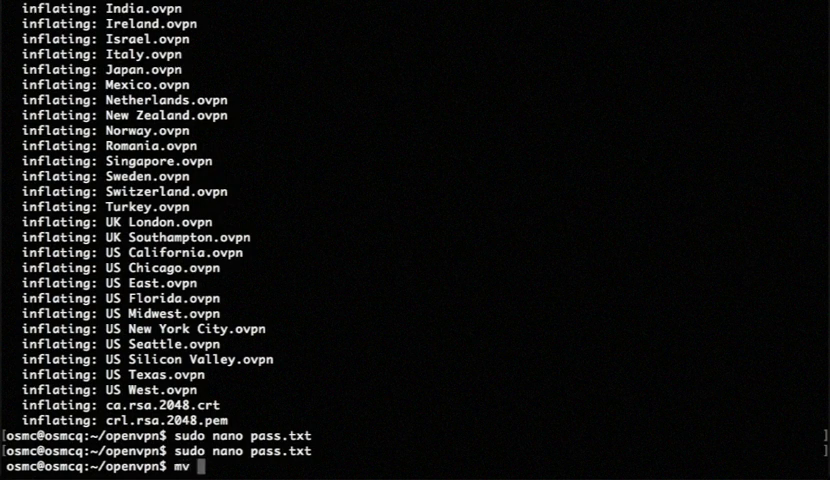
pyautogui.write('US\\')
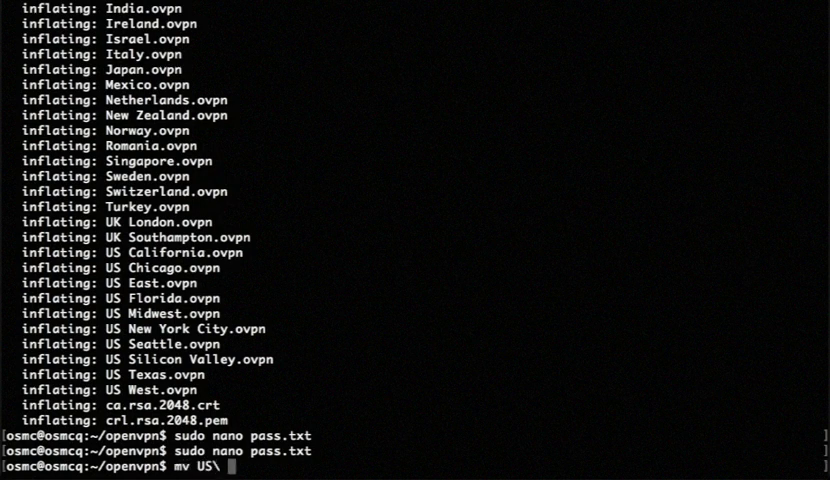
pyautogui.write('East.ovpn')
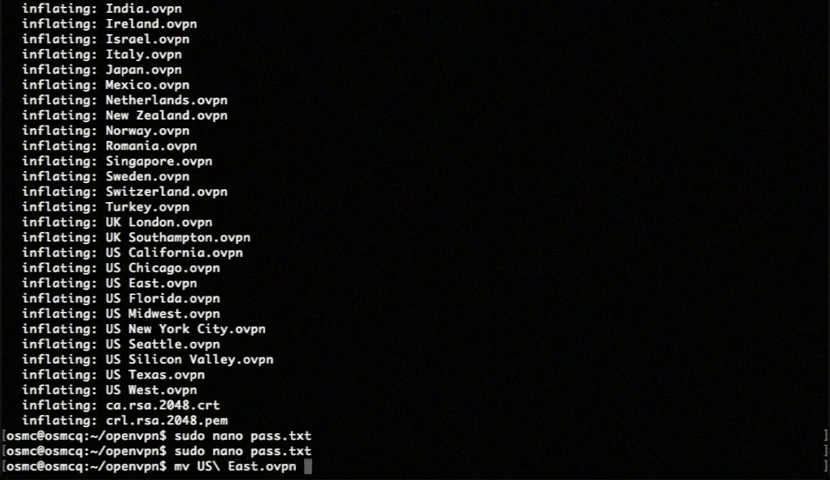
pyautogui.write('vpn.conf')
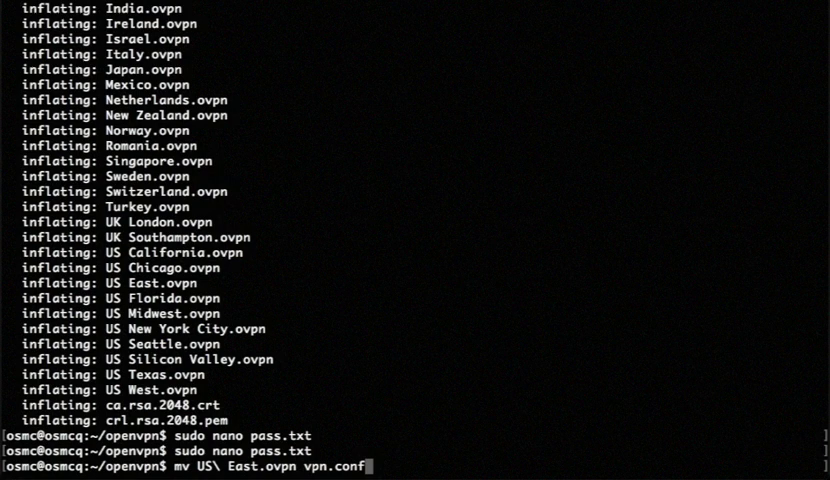
pyautogui.press('Return')
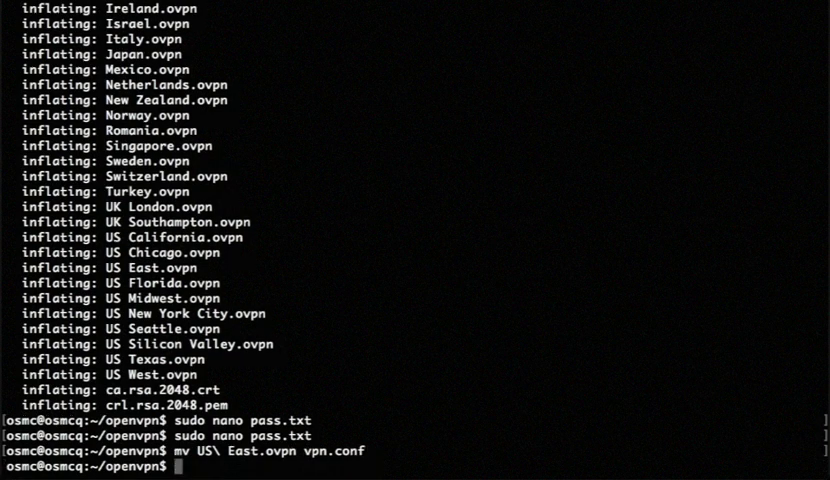
# Enter the command to edit vpn.conf in nano.
pyautogui.write('s')
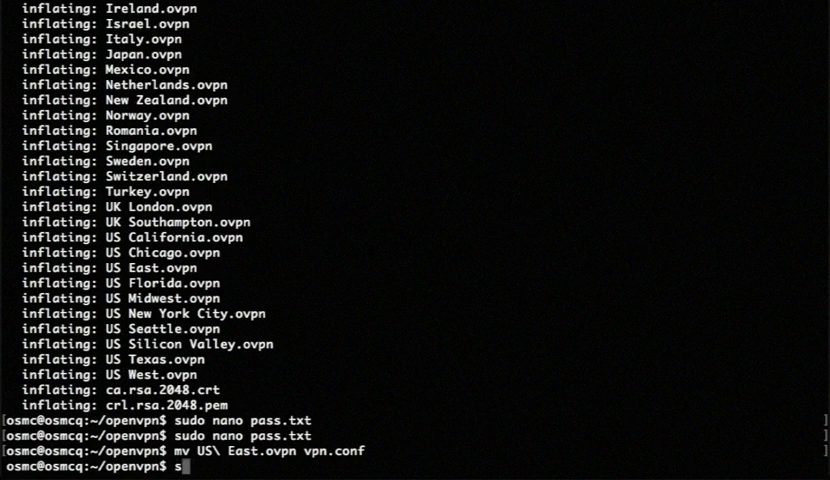
pyautogui.write('ano')
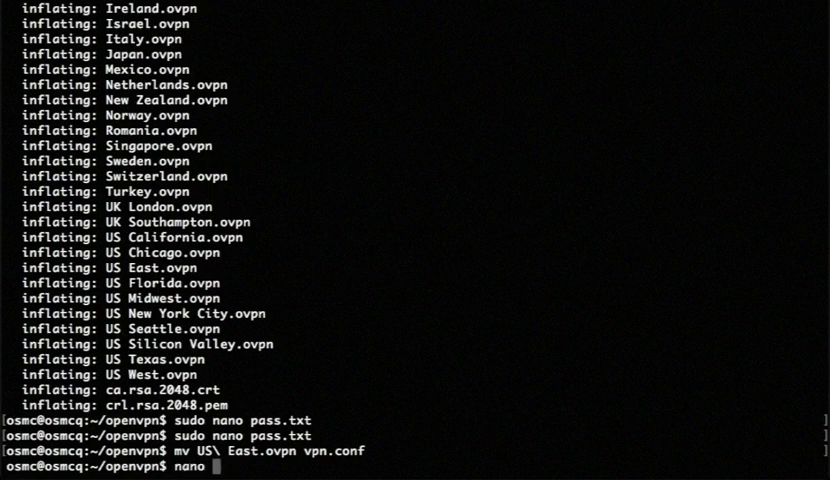
pyautogui.write('vpn.conf')
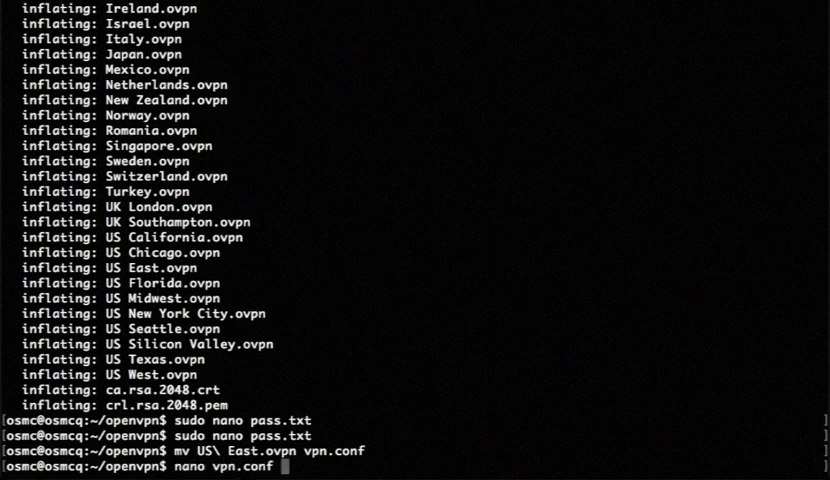
# In vpn.conf, point the credentials line to /home/osmc/openvpn/pass.txt.
pyautogui.press('Return')
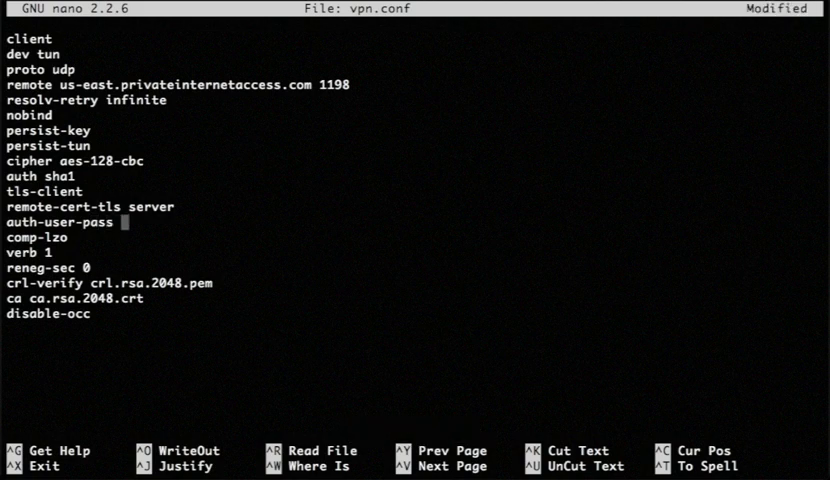
pyautogui.write('/home')
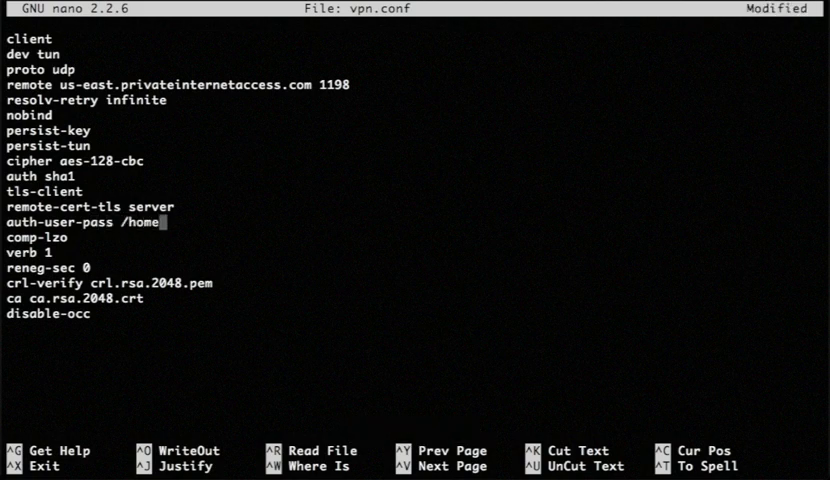
pyautogui.write('/osmc')
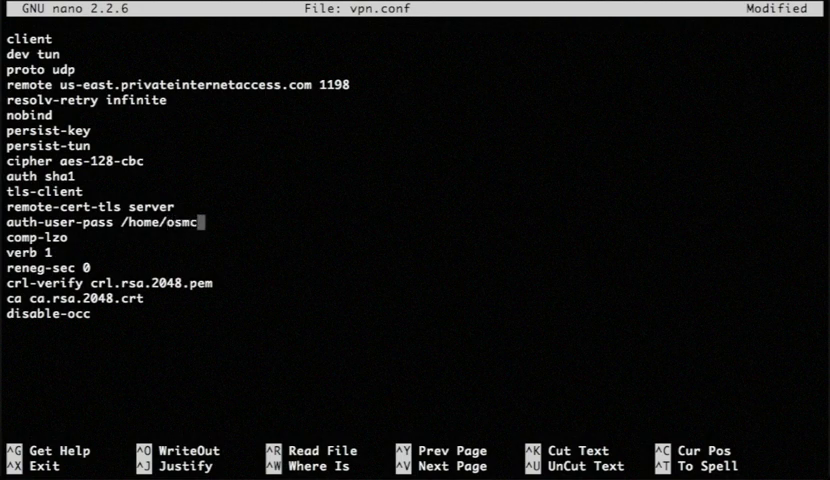
pyautogui.write('openvpn/')
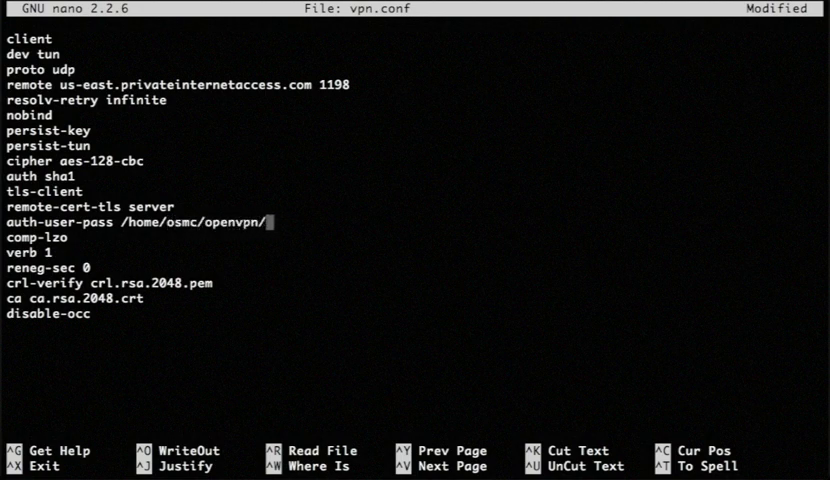
pyautogui.write('pass.txt')
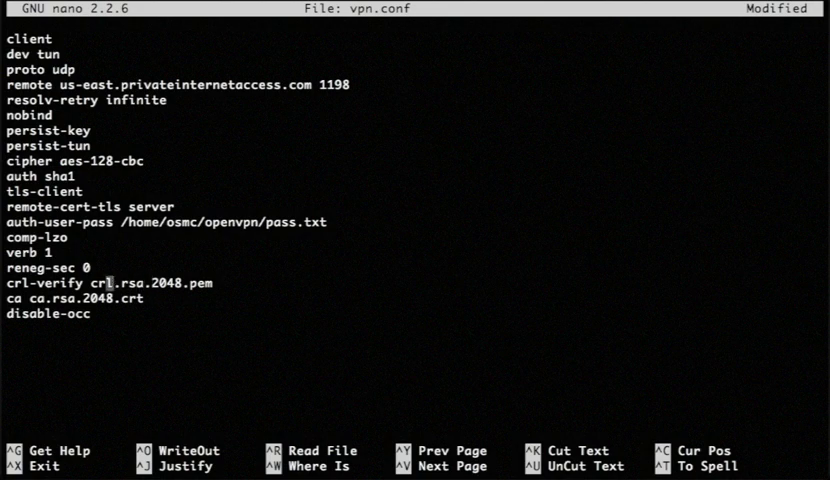
# Prefix the certificate lines with /home/osmc/openvpn/ full paths, then save and exit nano.
pyautogui.write('/home/osmc/openvpn')
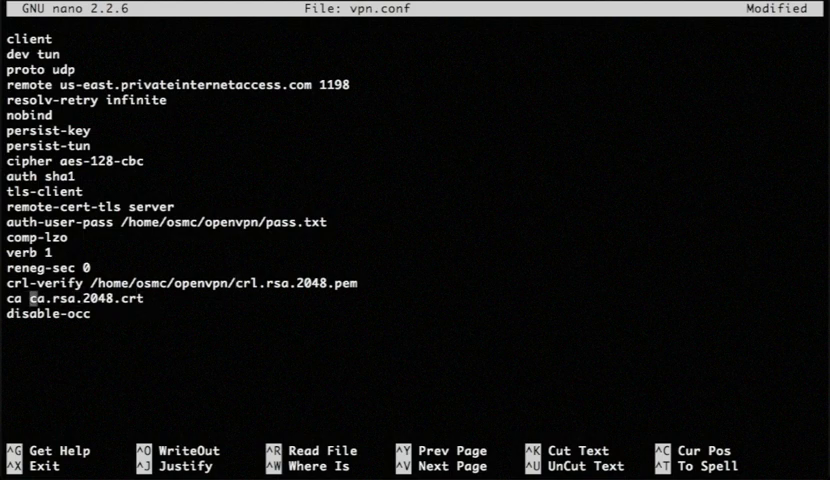
pyautogui.write('/jpme')
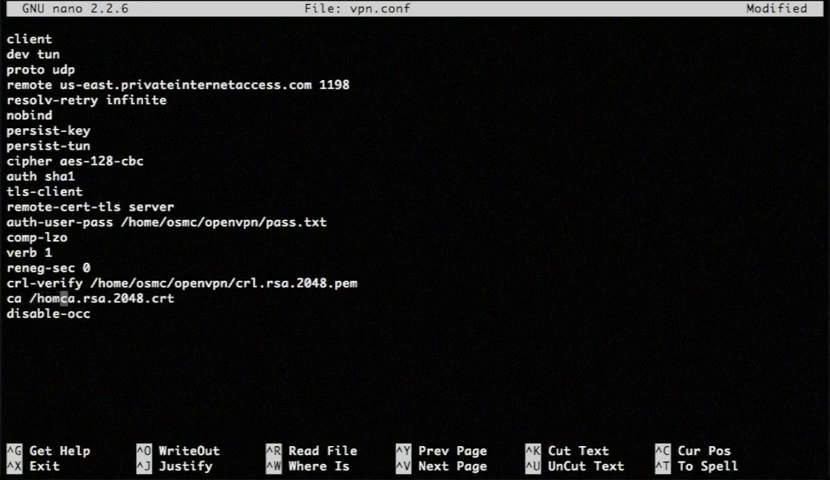
pyautogui.write('/osmc/openvpn/')
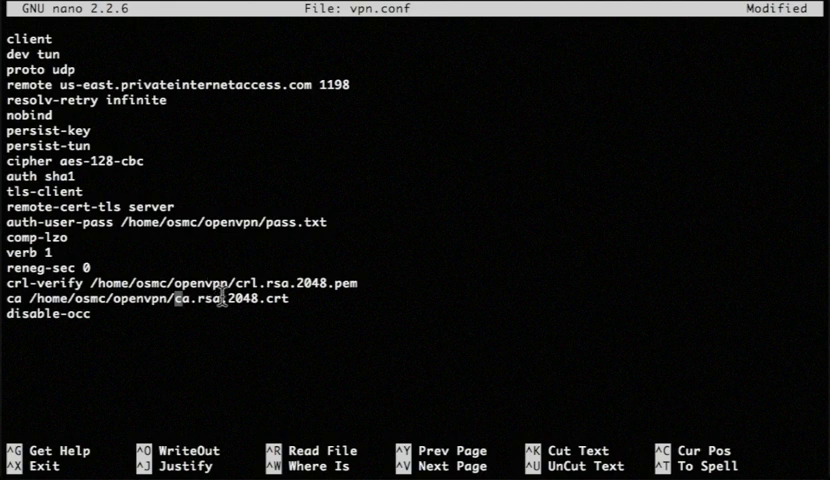
pyautogui.press('ctrl+x')
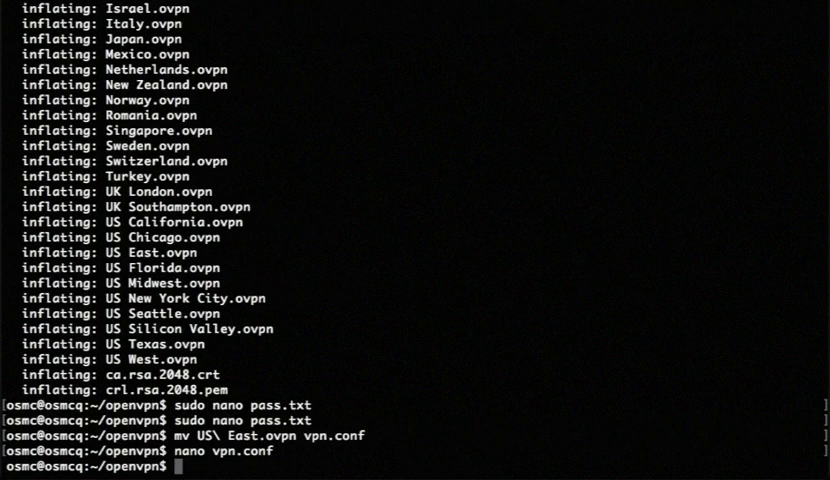
# Copy vpn.conf into /etc/openvpn/ with sudo after Permission denied, then cd into /etc/openvpn/.
pyautogui.write('cp')
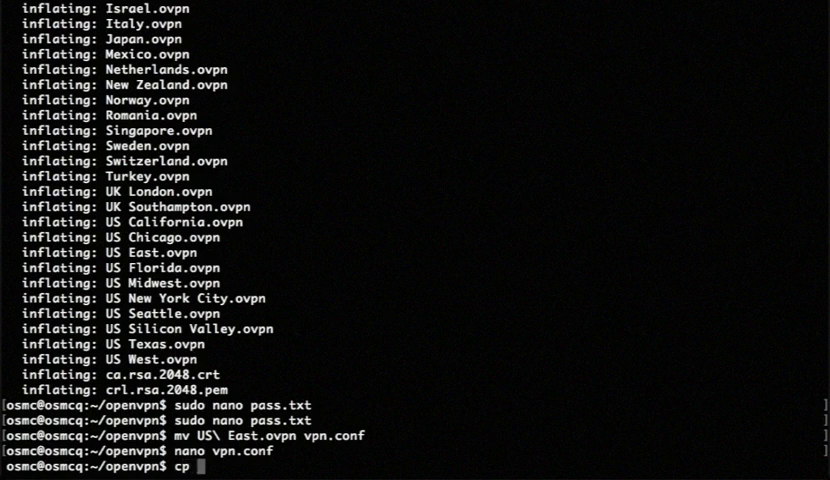
pyautogui.write('/')
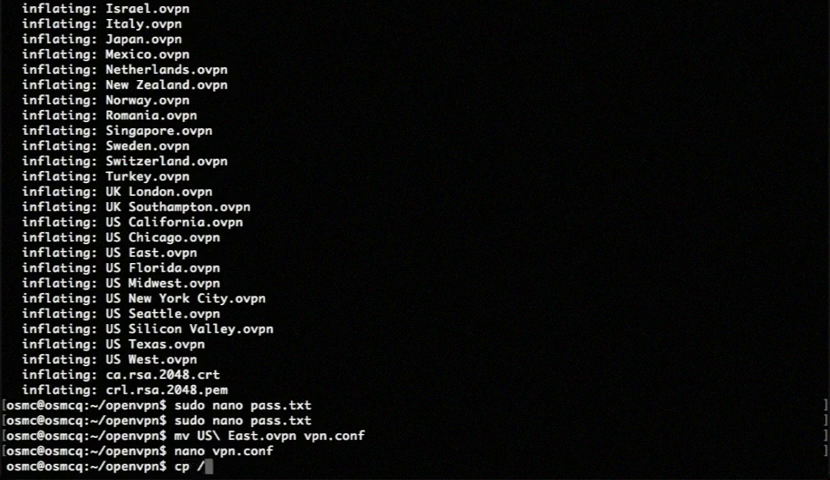
pyautogui.write('etc/op')
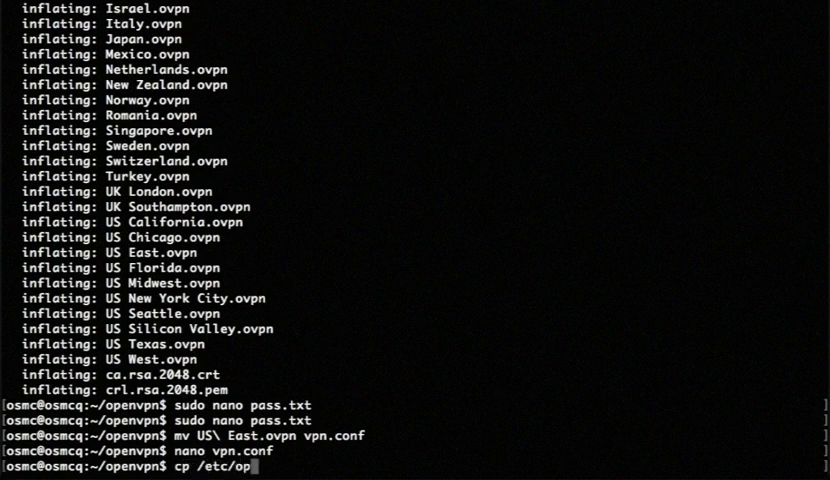
pyautogui.write('envpn/')
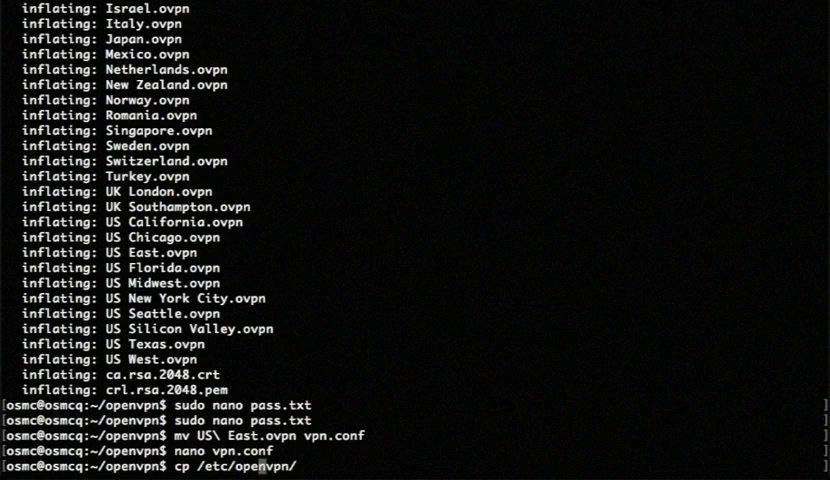
pyautogui.write('c')
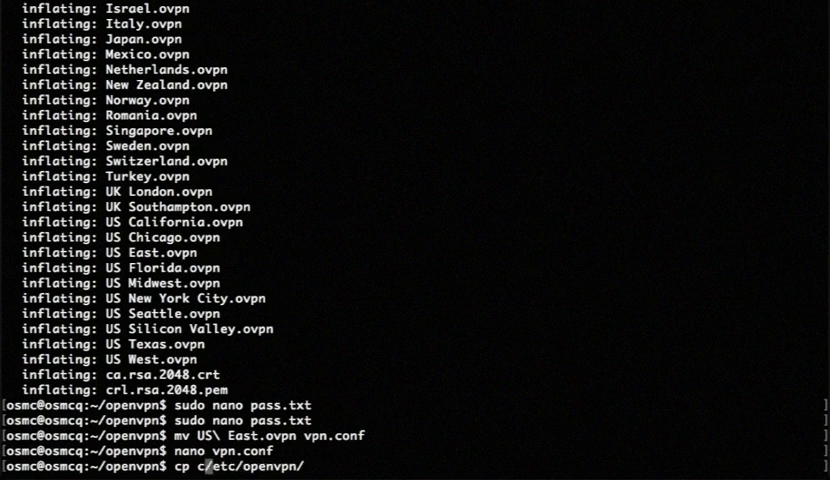
pyautogui.write('vpn.conf')
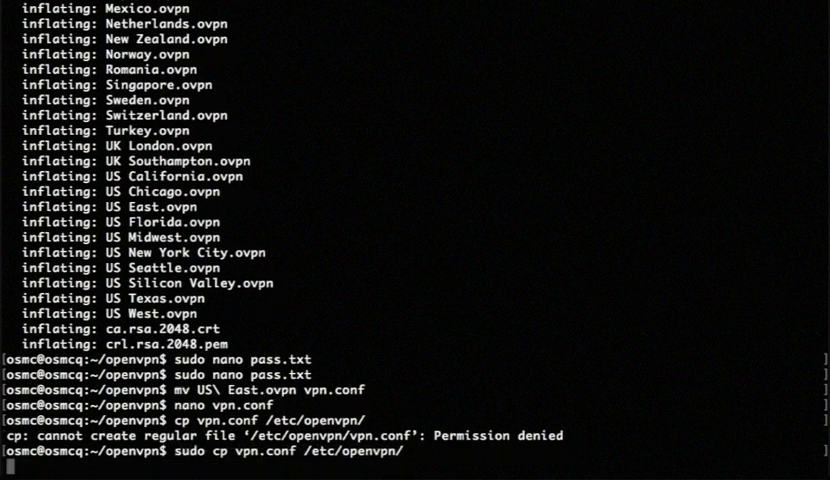
pyautogui.write('cd /')
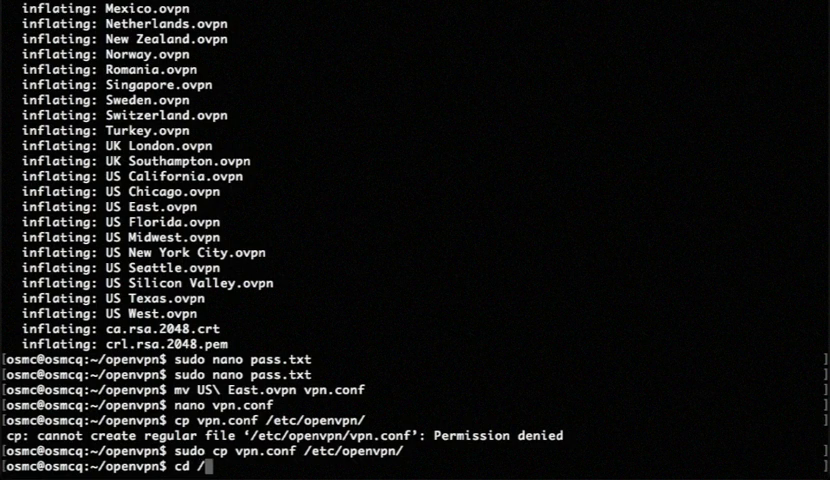
pyautogui.write('etc/openvpn/')
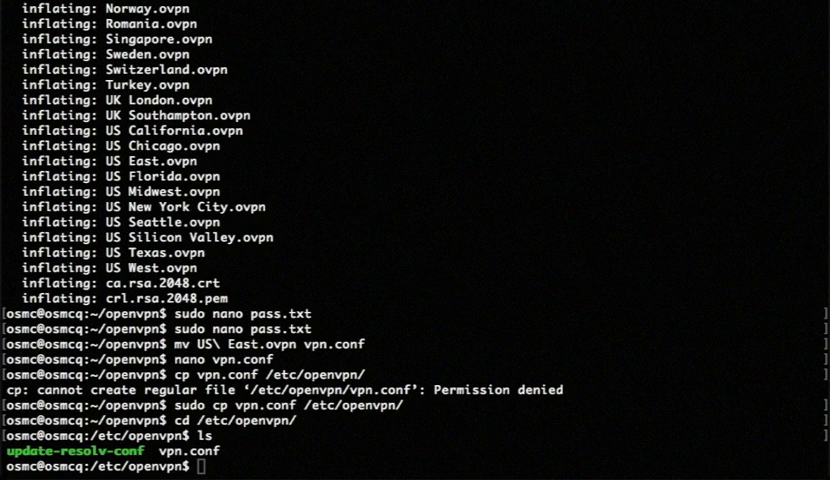
pyautogui.write('sudo systemctl enable openvpn@vpn.service')
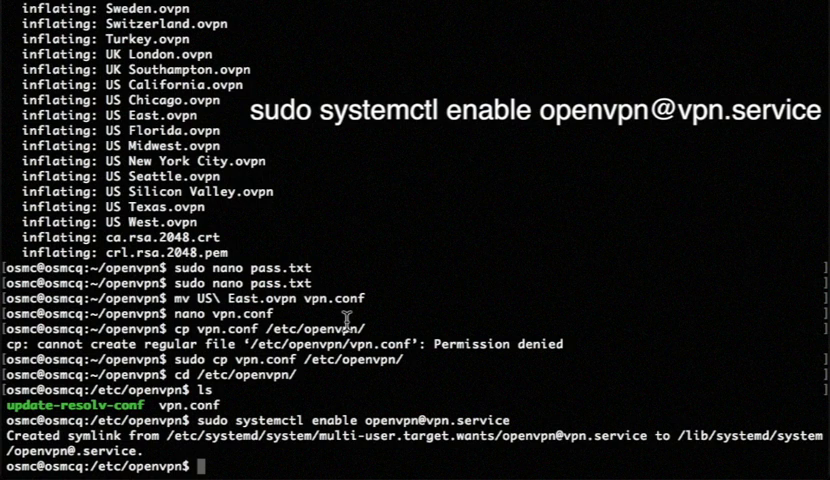
pyautogui.moveTo(346, 320)
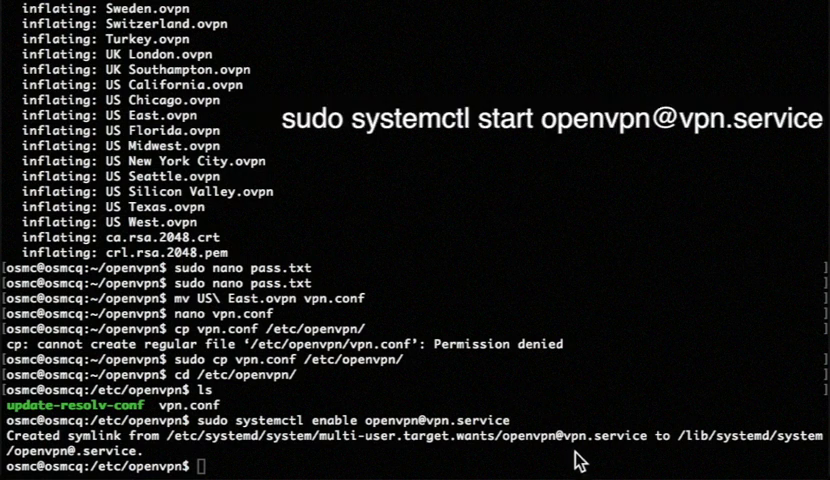
pyautogui.write('sudo systemctl start openvpn@vpn.service')
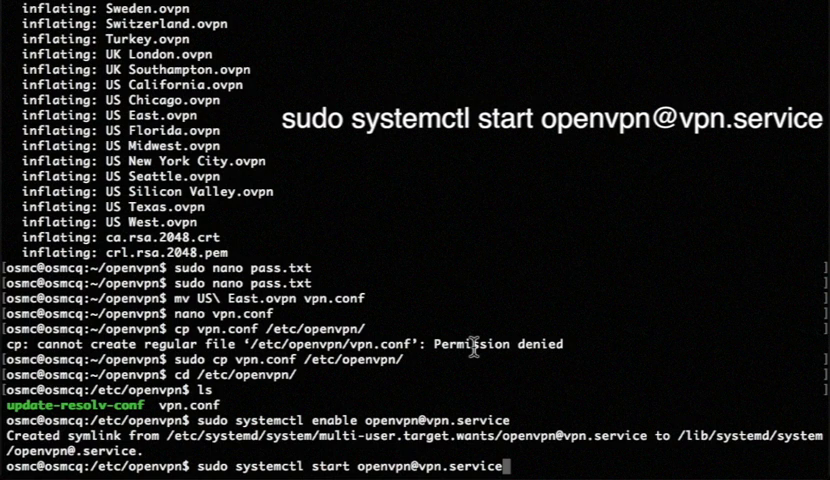
pyautogui.press('Return')
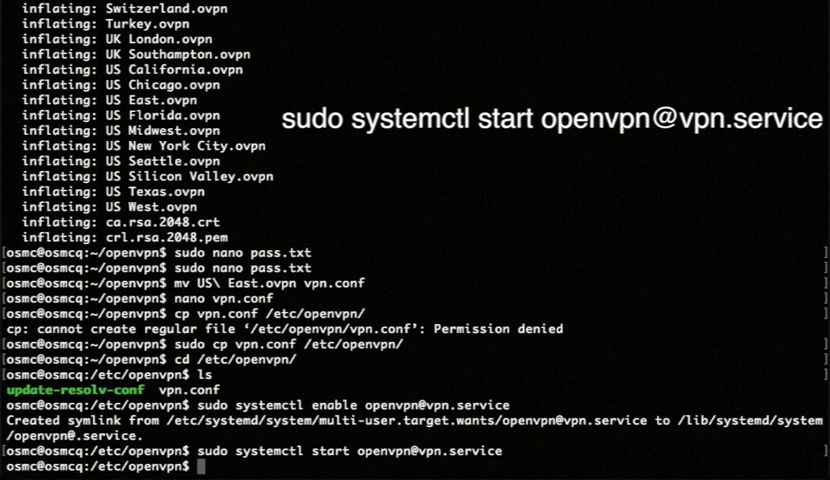
pyautogui.write('curl')
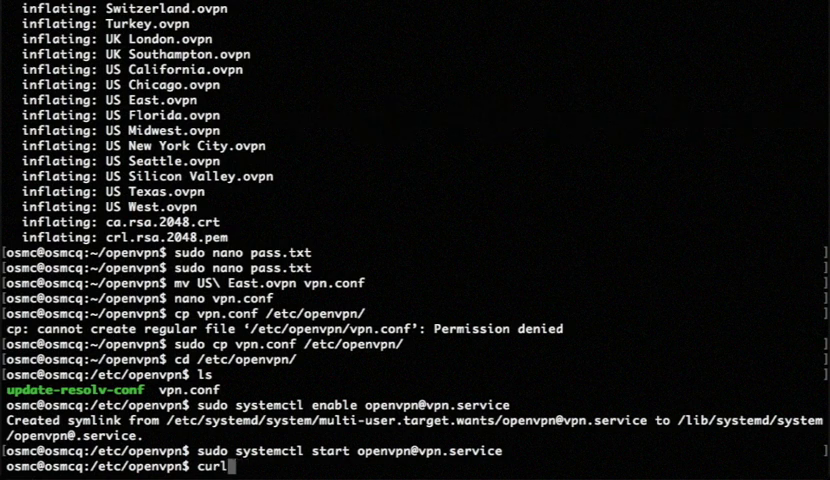
pyautogui.write('http://checkip.dyndns.org')
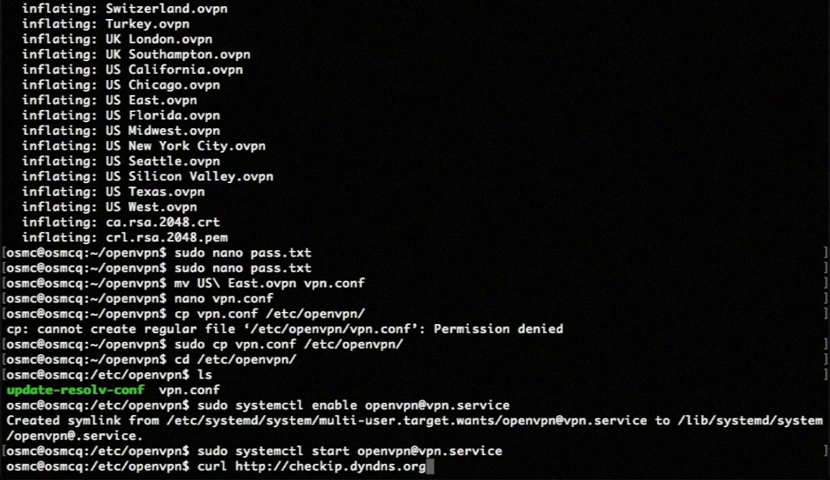
pyautogui.scroll(-3)
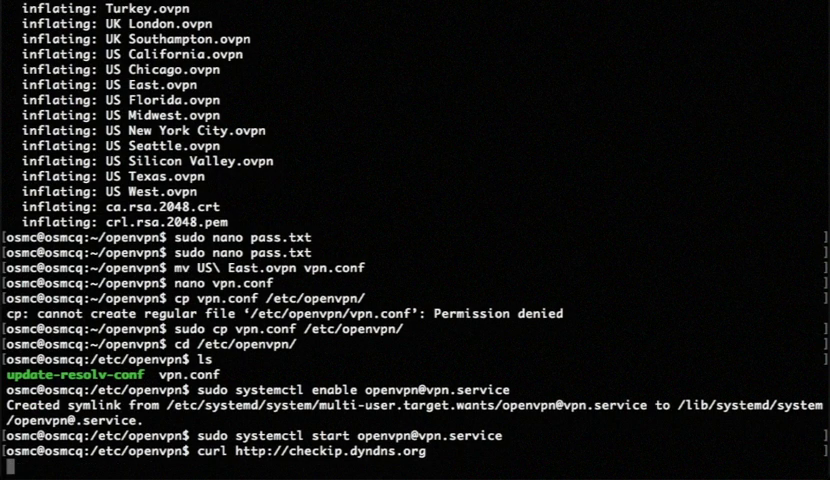
pyautogui.press('Return')
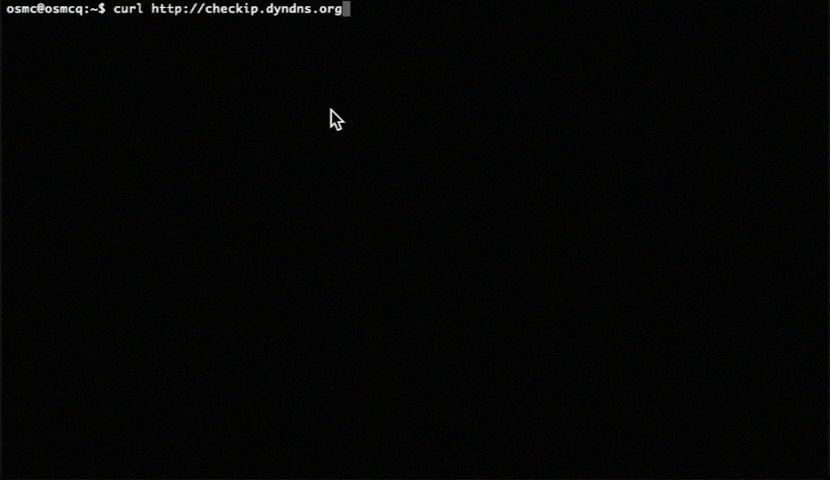
pyautogui.press('Return')
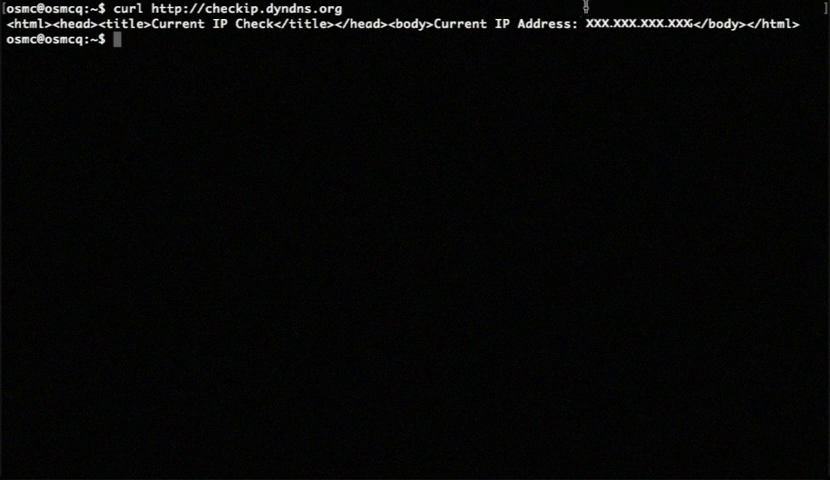
pyautogui.moveTo(690, 36)
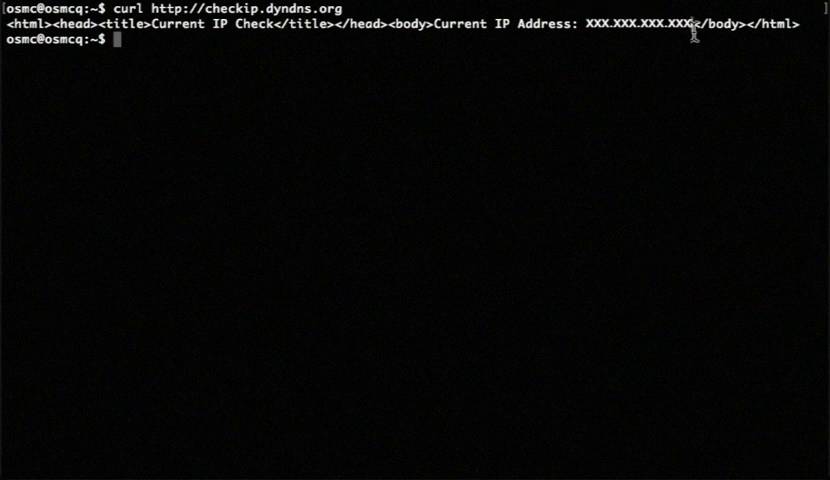
pyautogui.moveTo(316, 60)
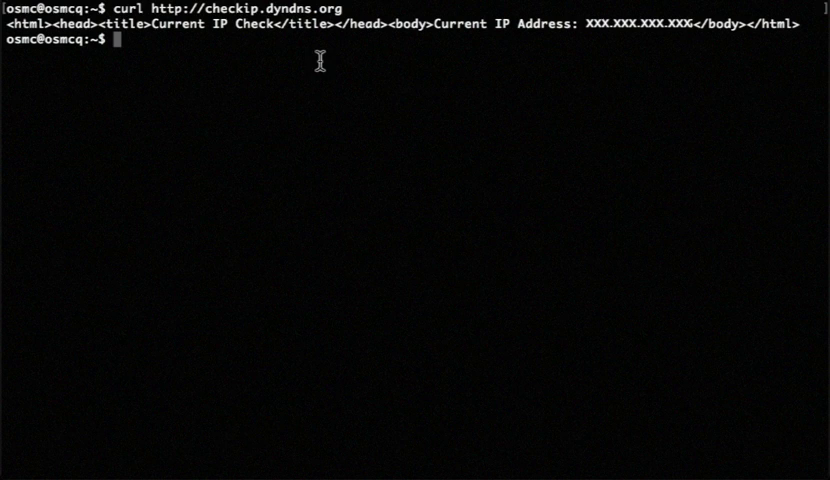